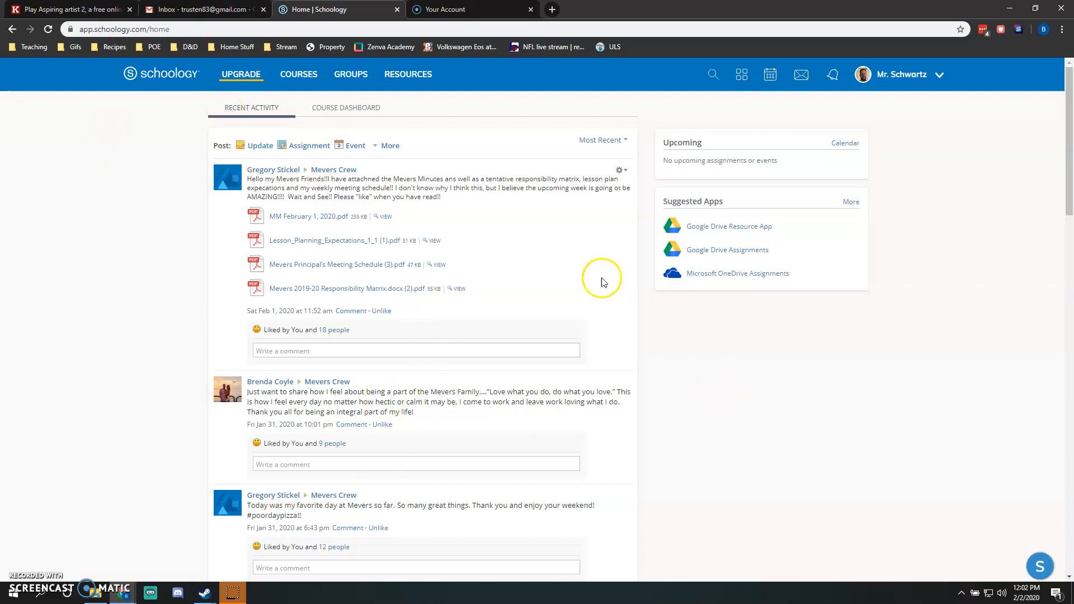
mouse_move(137, 82)
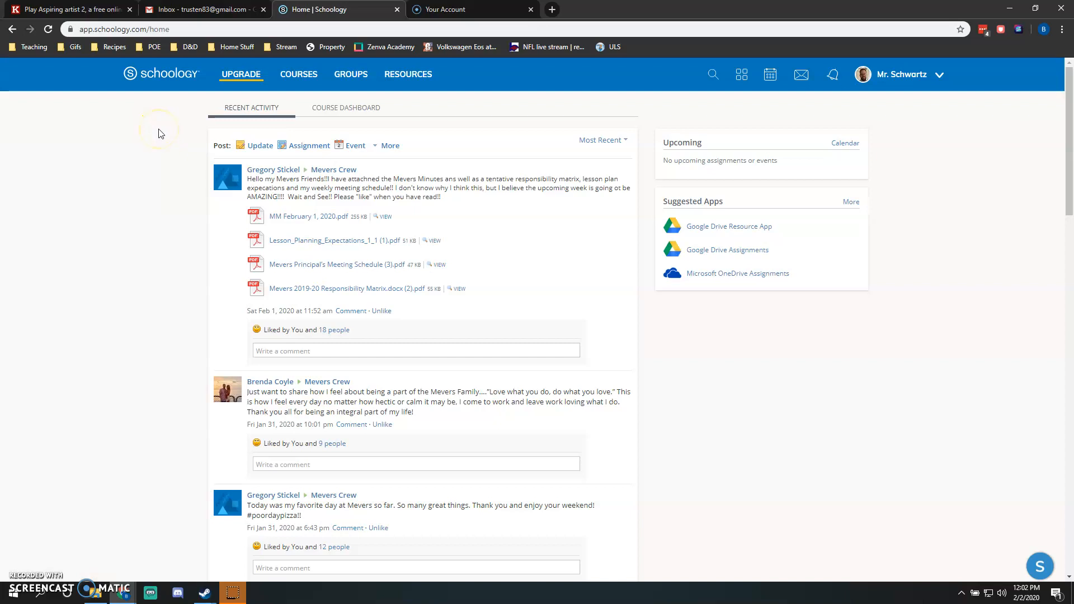
mouse_move(173, 94)
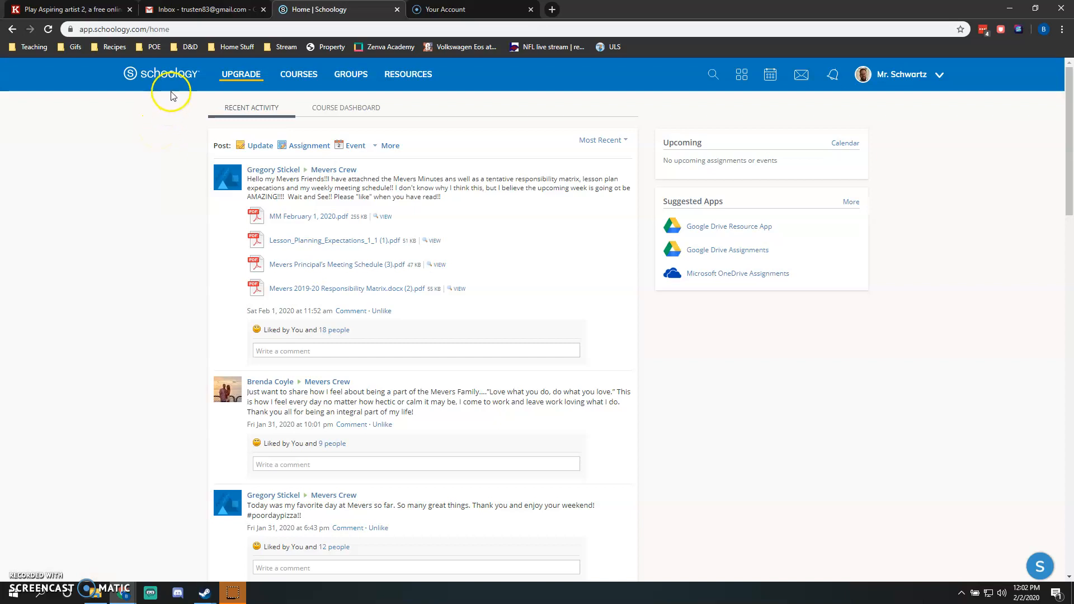
- Go to Groups and enter the Mevers Crew group
click(350, 74)
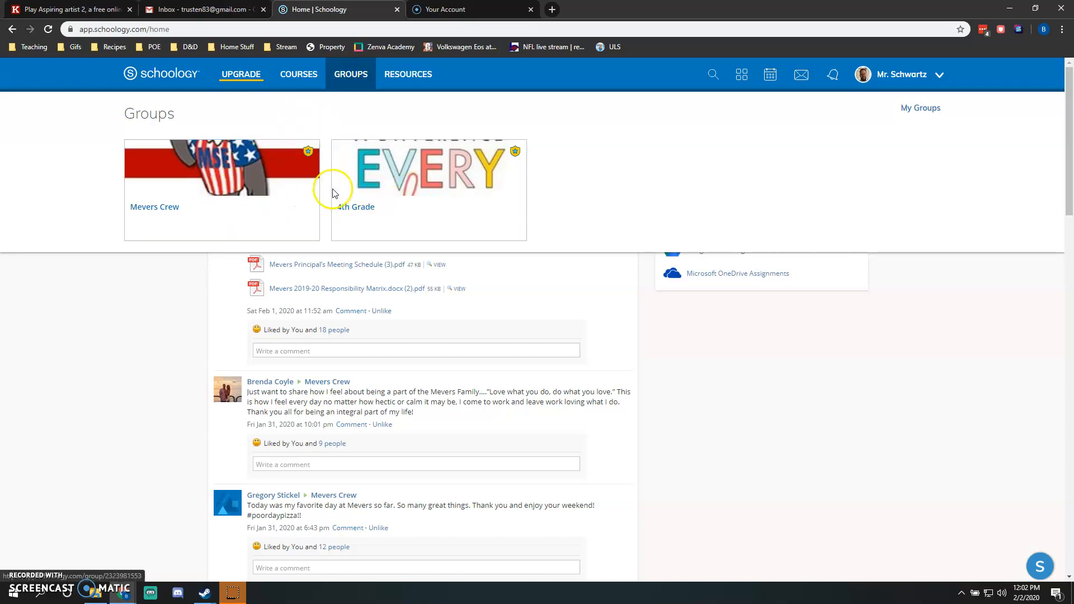
mouse_move(187, 215)
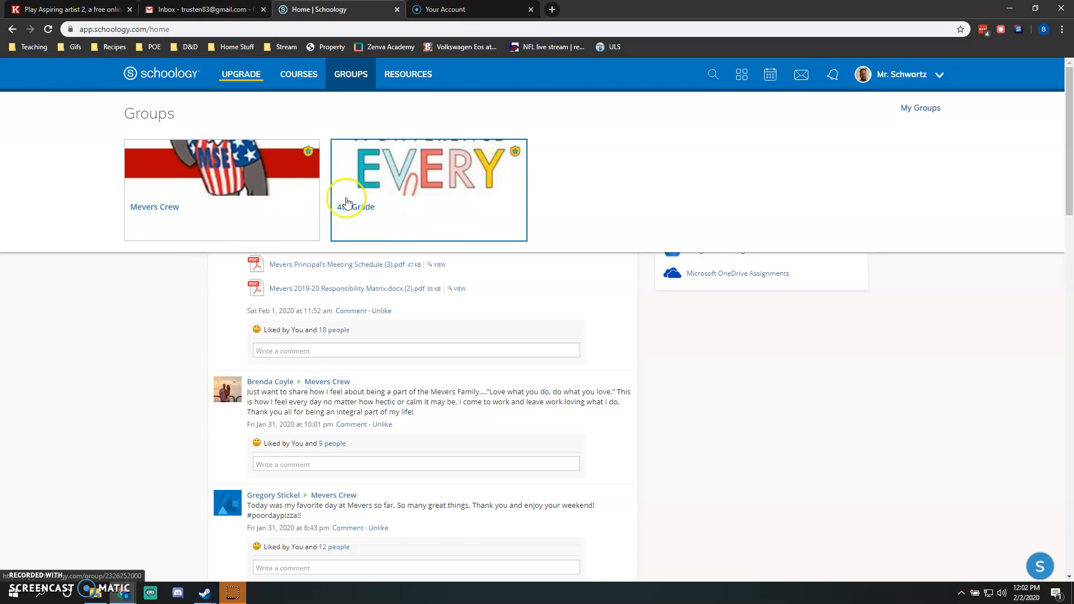
mouse_move(196, 204)
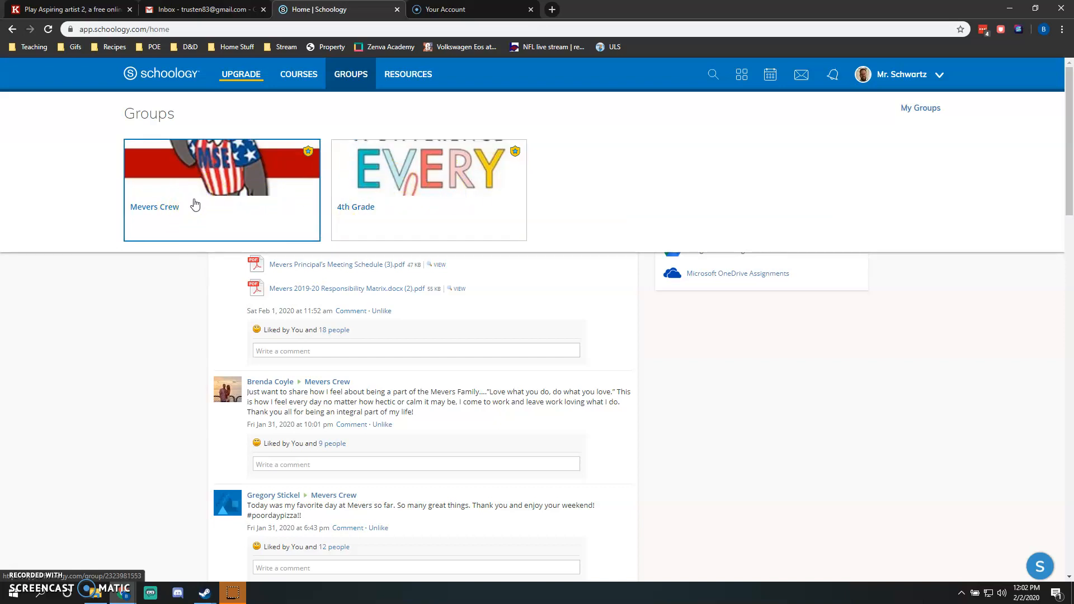
click(154, 206)
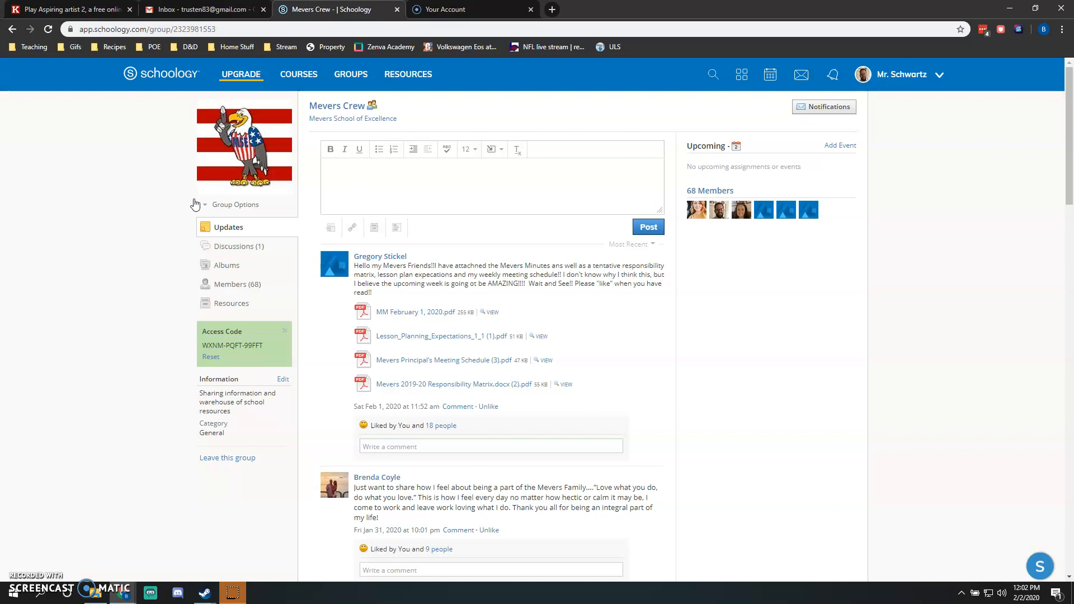
mouse_move(234, 247)
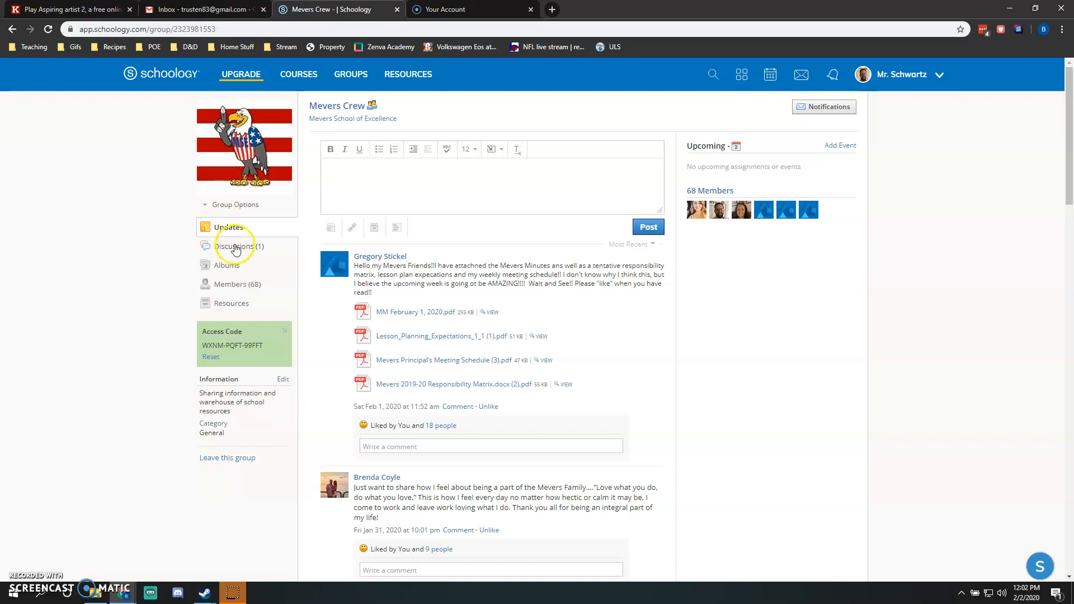
mouse_move(247, 307)
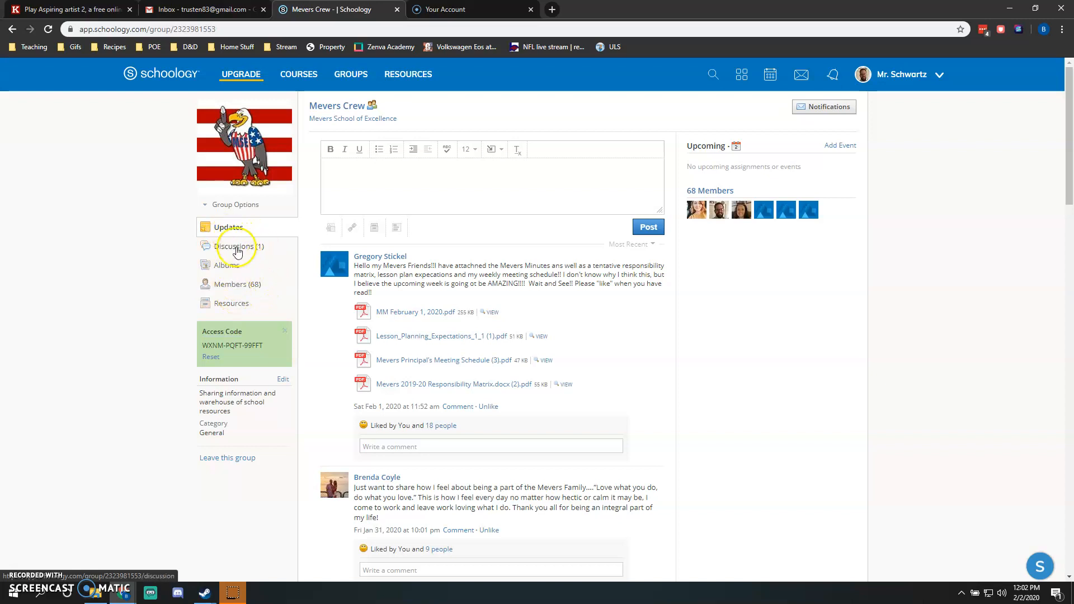
mouse_move(234, 307)
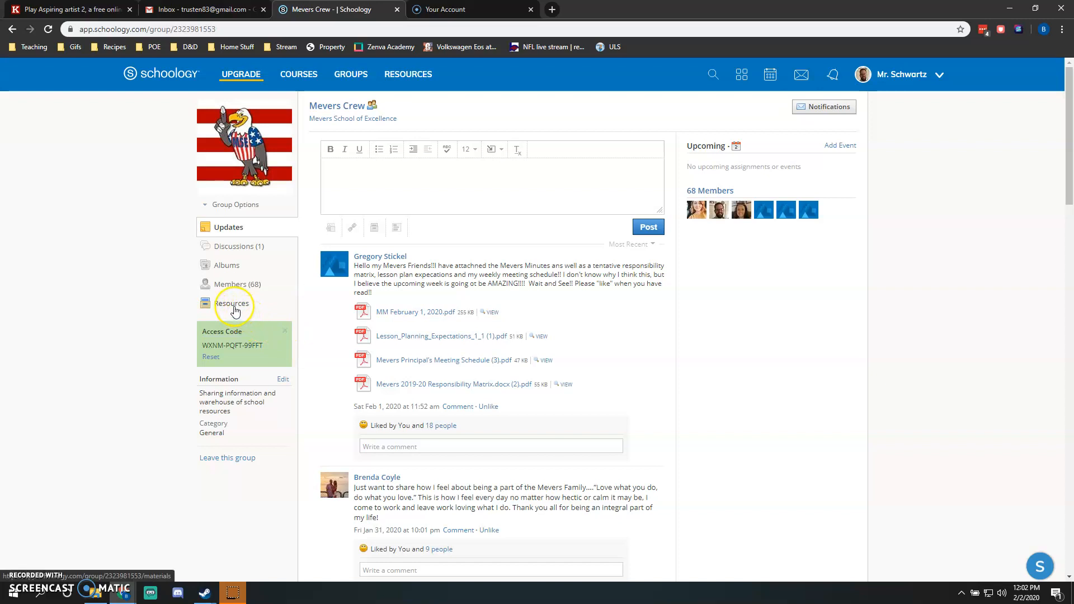
- Show the Mevers Crew Resources page and scroll through its 16 folders
click(231, 303)
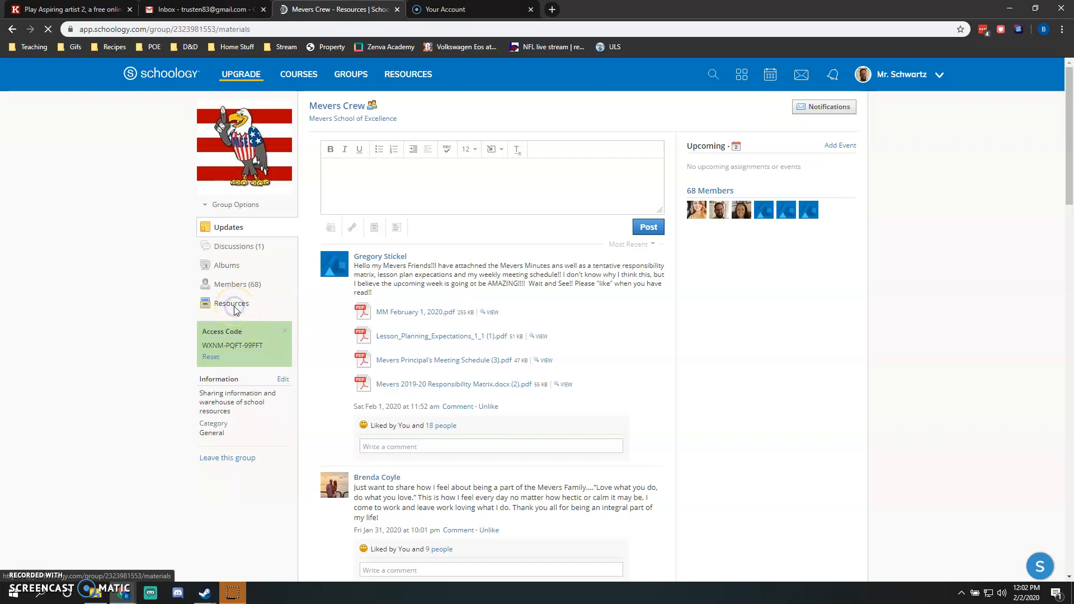
click(231, 303)
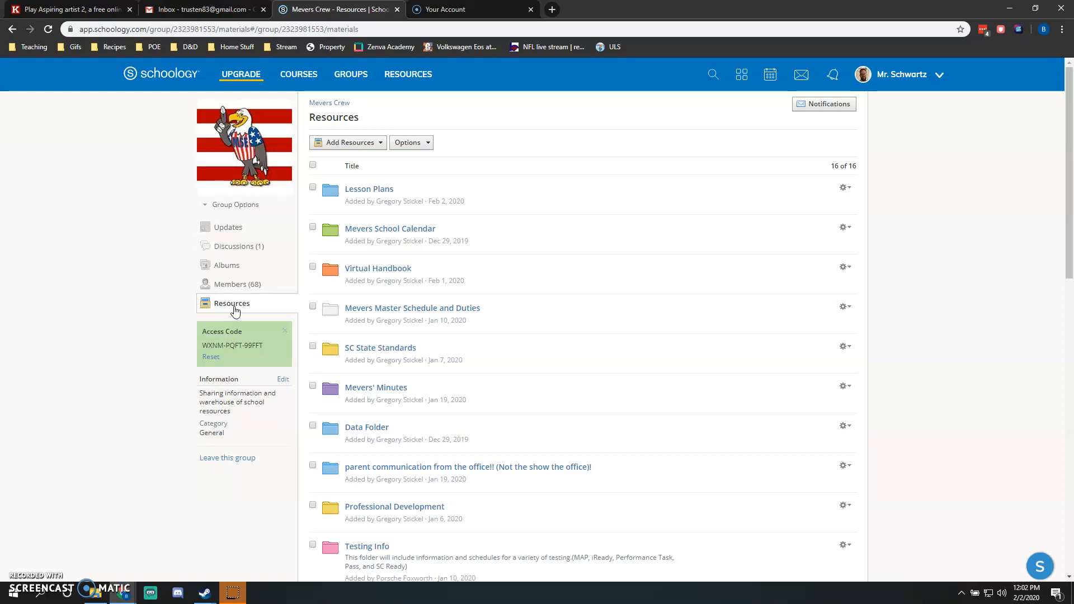
scroll(down, 3)
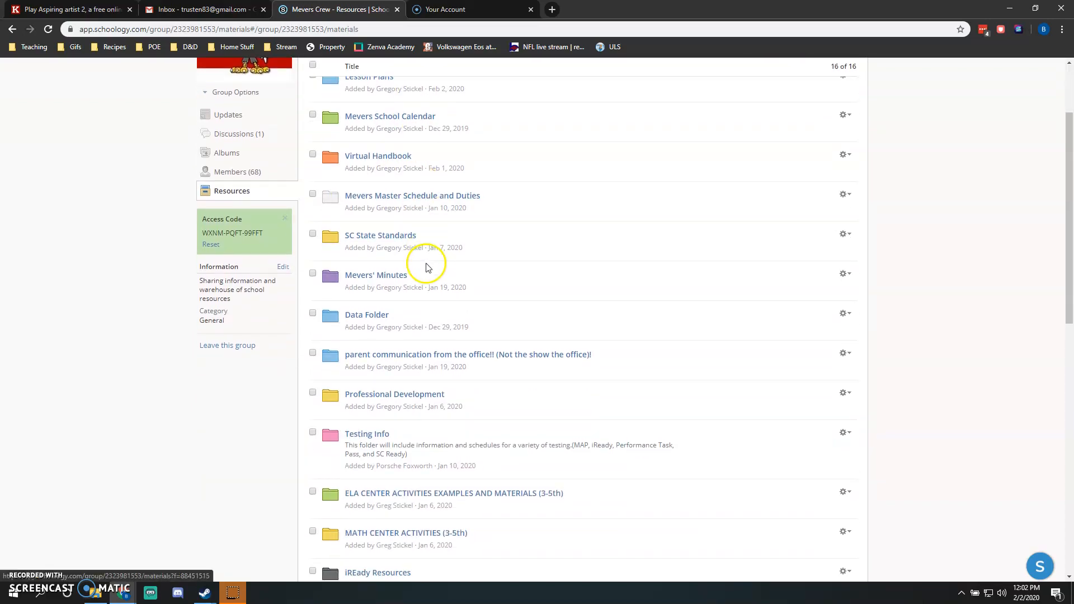
scroll(down, 3)
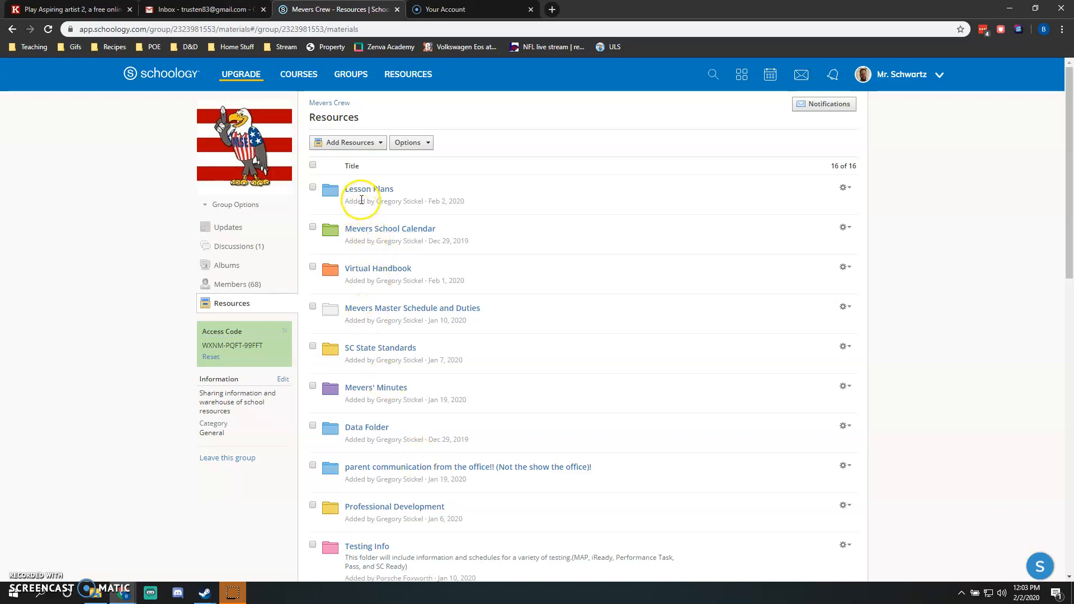
- Navigate Lesson Plans › Week of February 3, 2020 › Grade 4
click(361, 189)
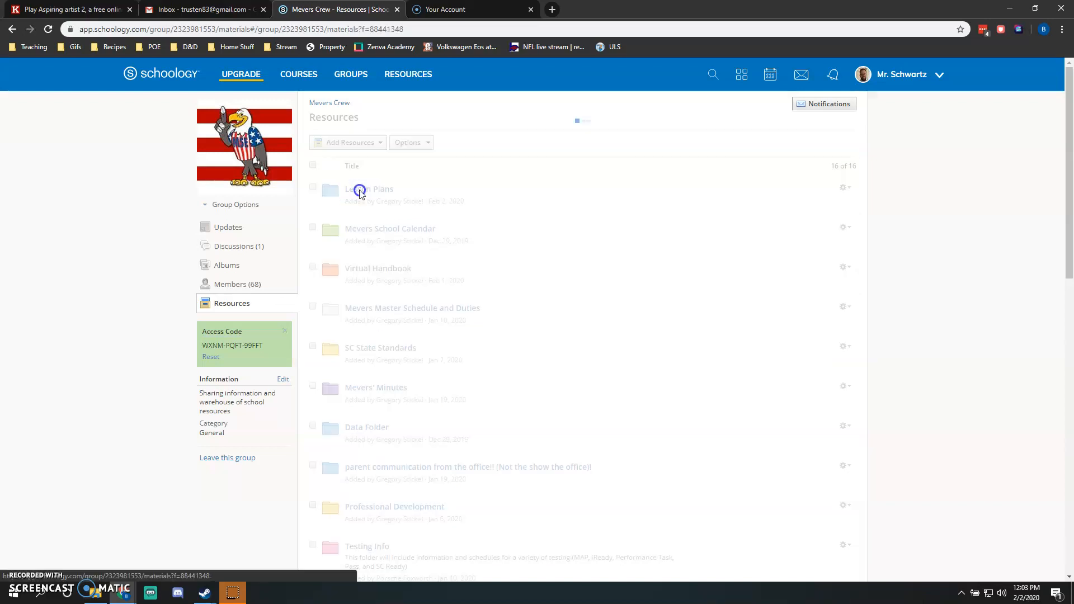
click(367, 189)
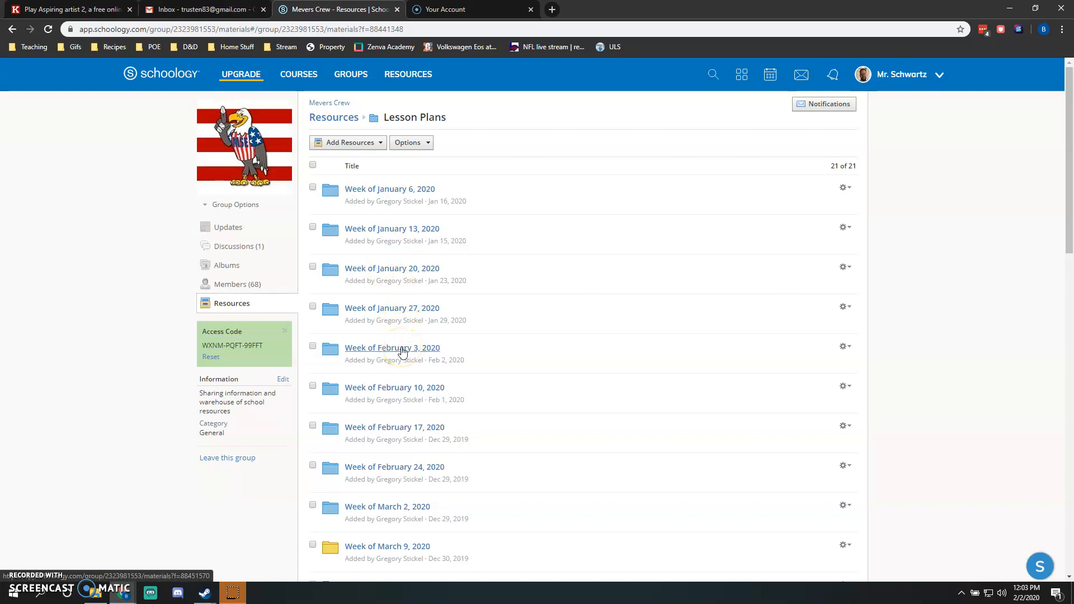
click(392, 348)
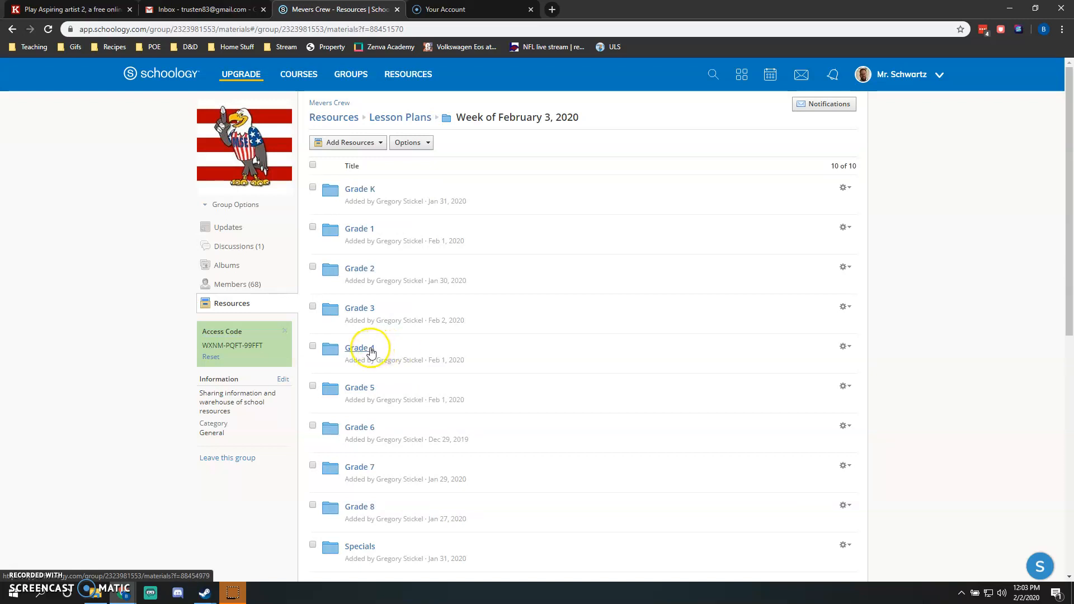
click(360, 348)
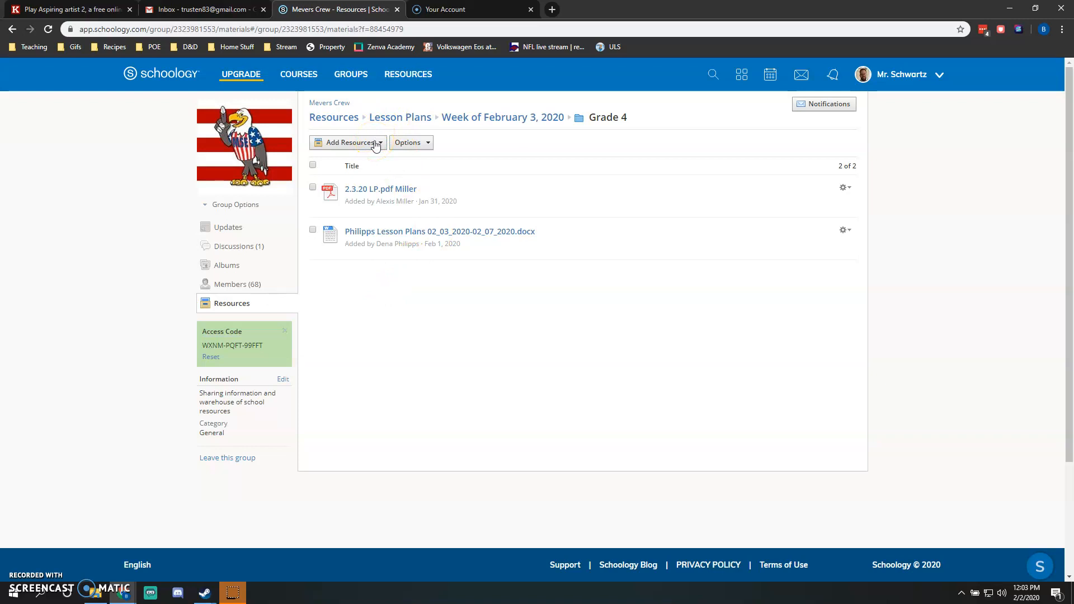
- Choose Add File from the Add Resources menu
click(348, 142)
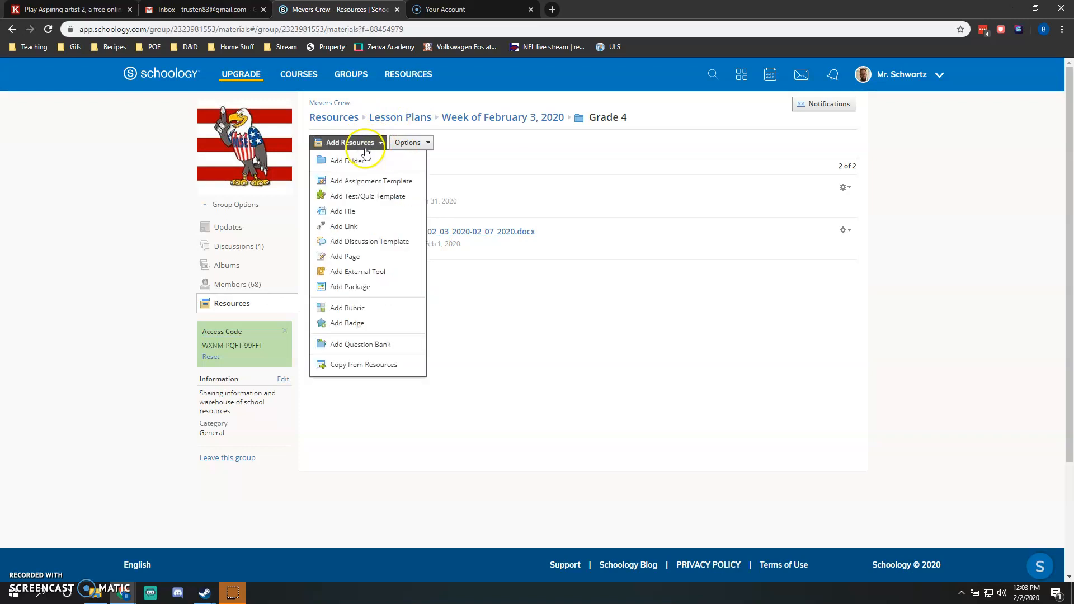
mouse_move(375, 347)
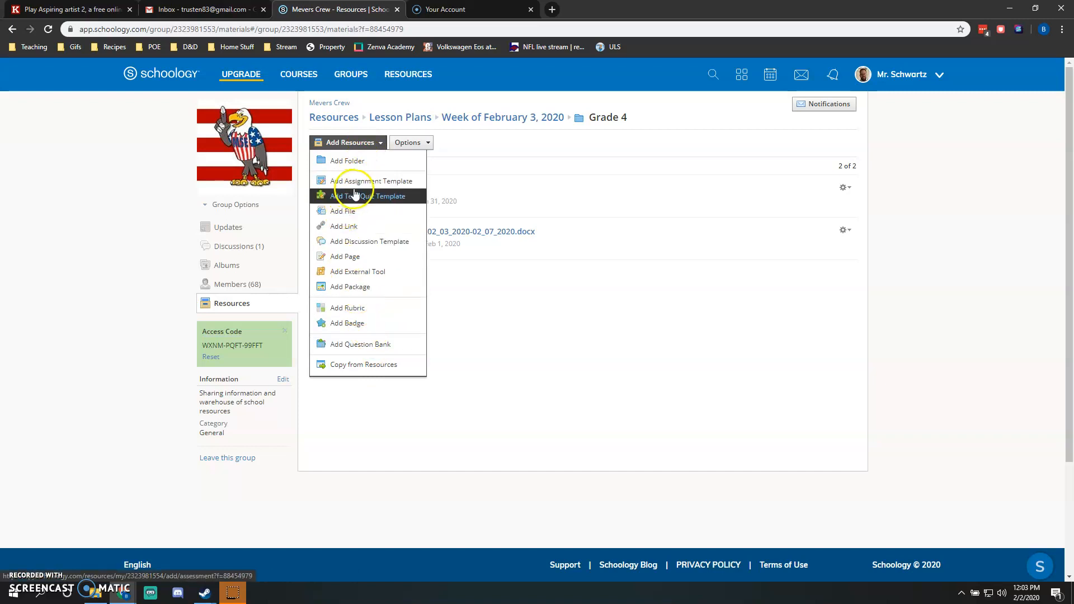
mouse_move(362, 182)
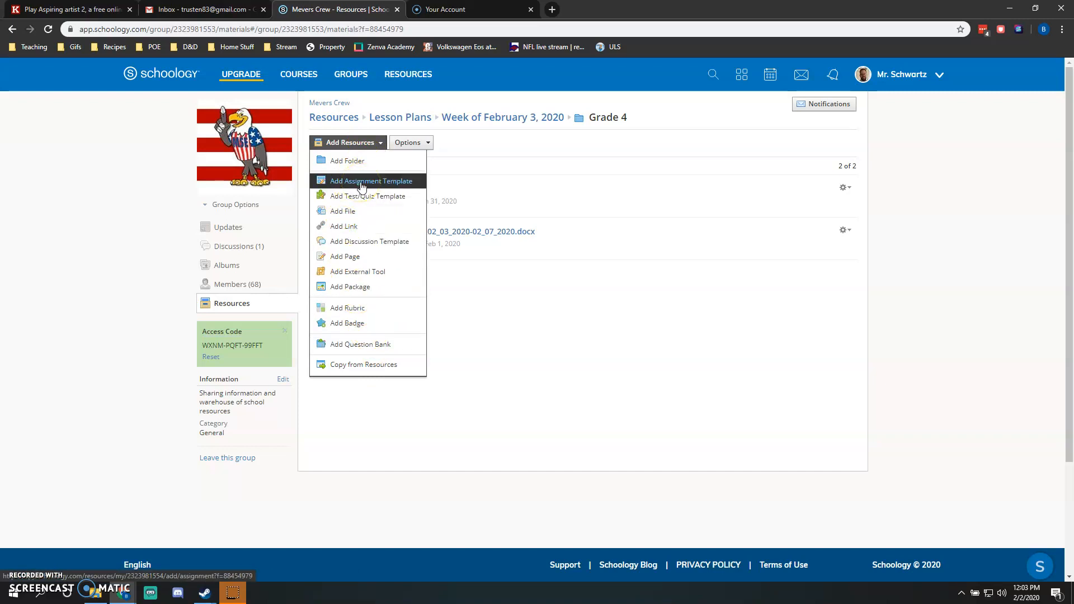
mouse_move(350, 211)
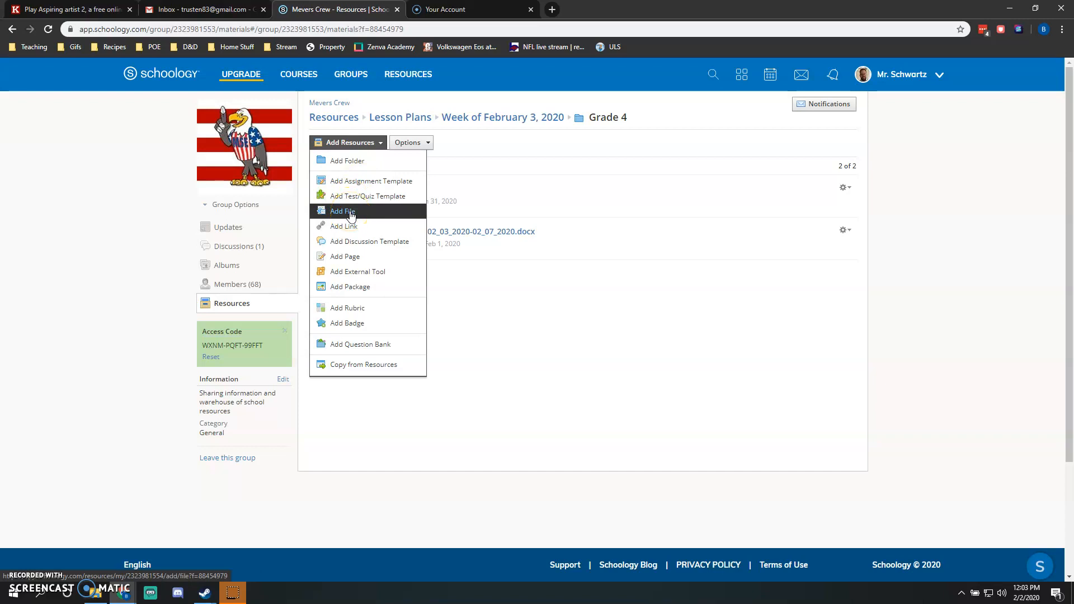
click(342, 210)
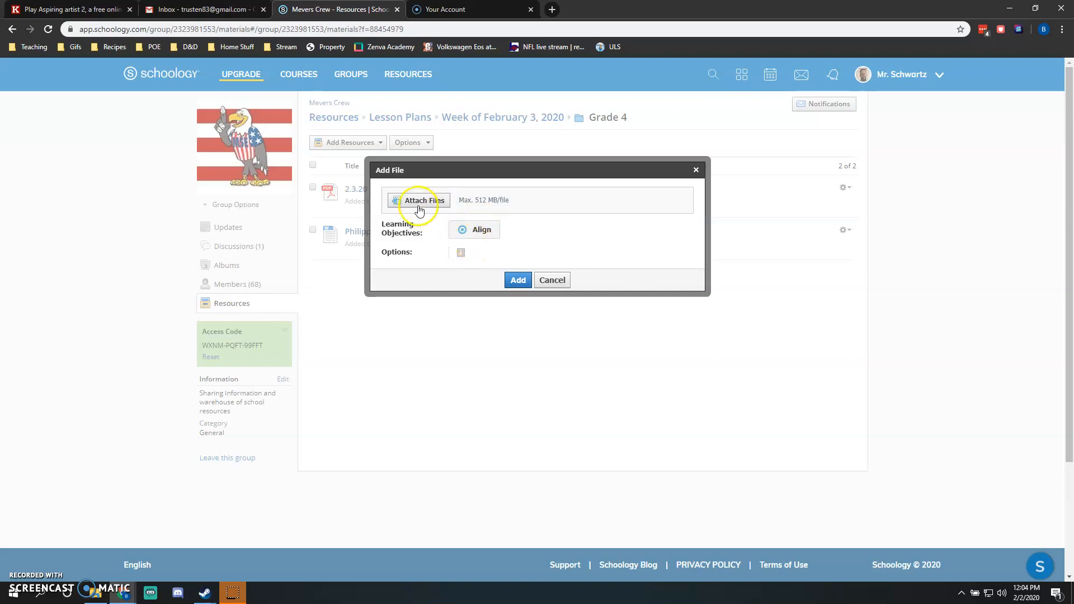
- Attach 'Schwartz Math Lesson Plans 1-13 to 1-17' from Desktop › 2019-2020 4th Math & Science › Math
click(417, 200)
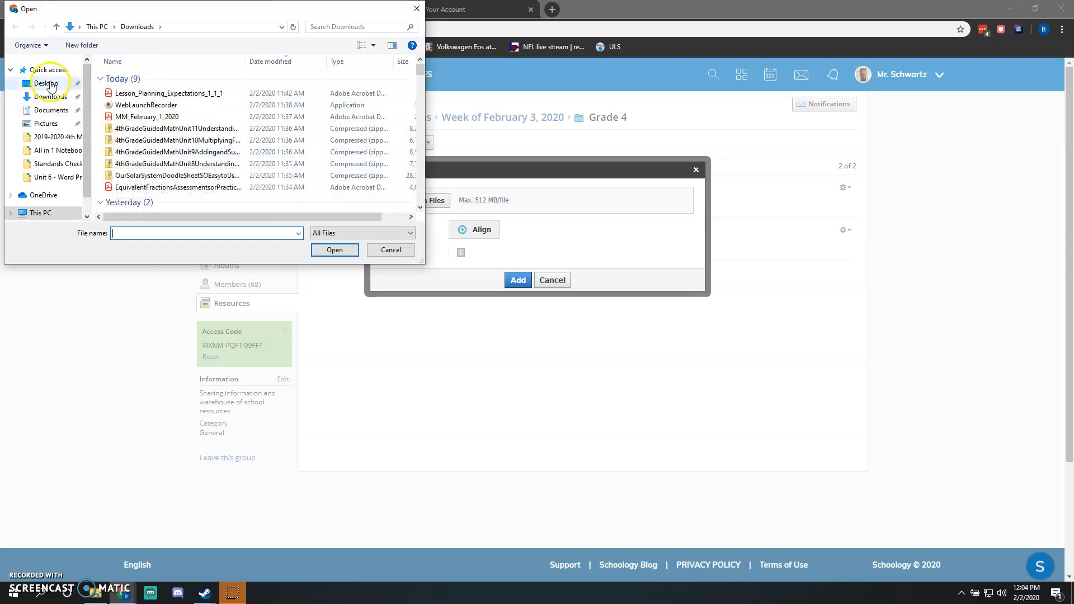
click(40, 82)
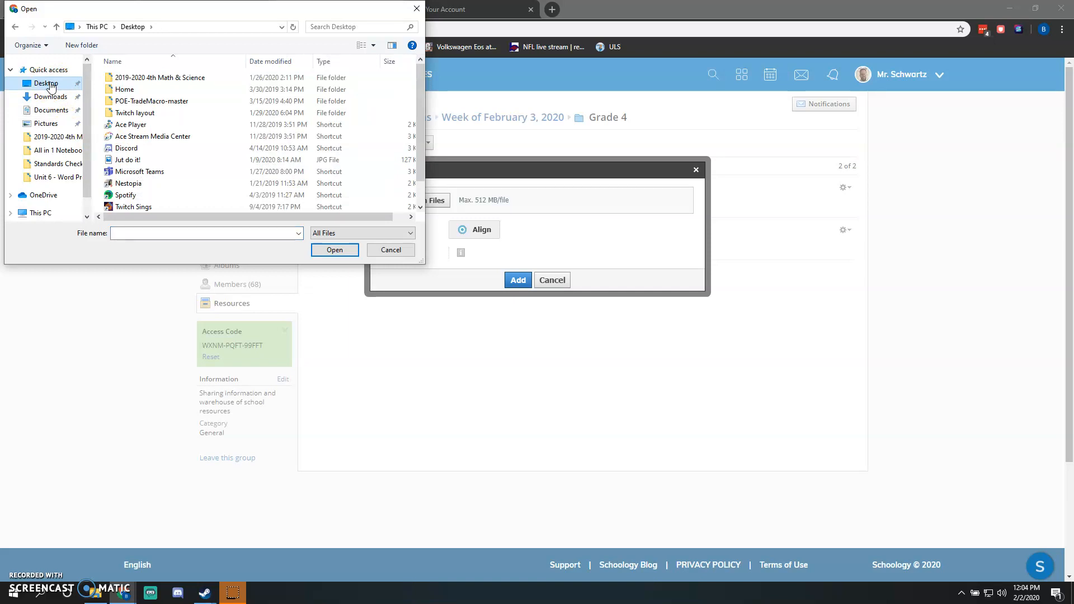
mouse_move(167, 78)
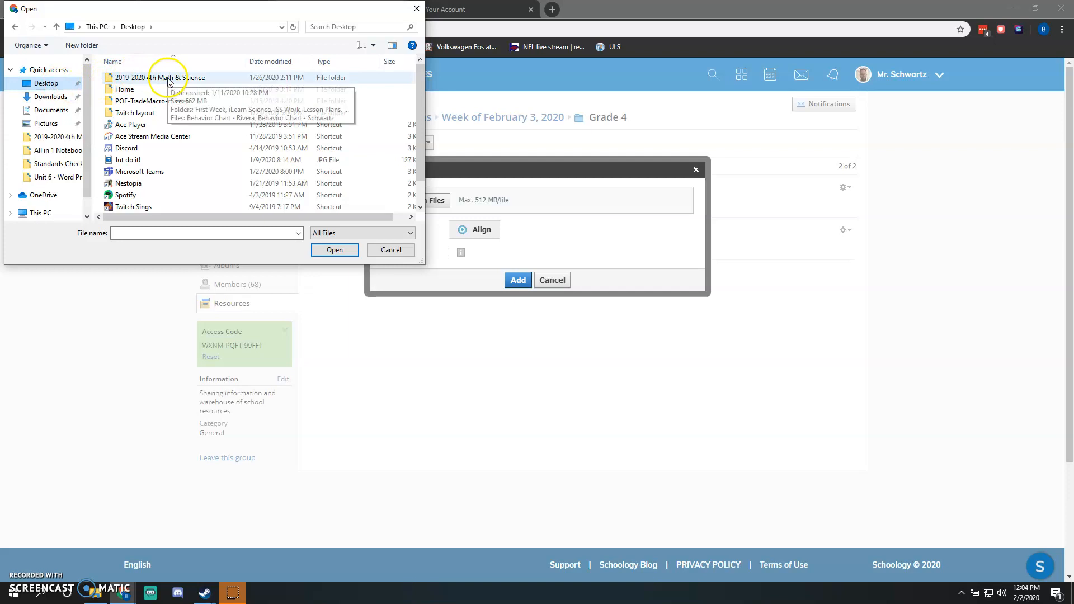
mouse_move(122, 83)
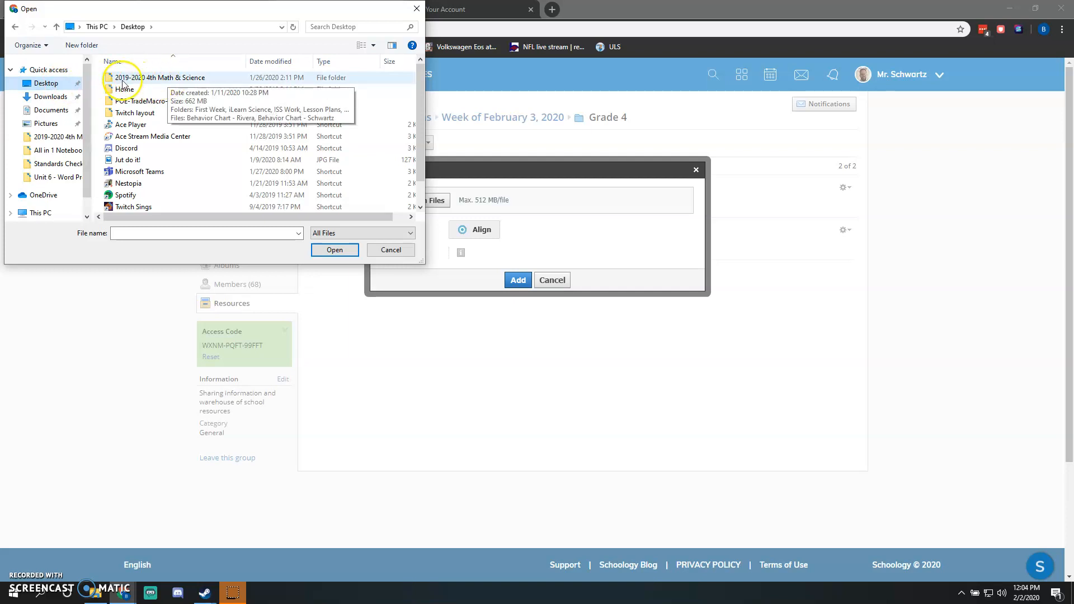
double_click(157, 77)
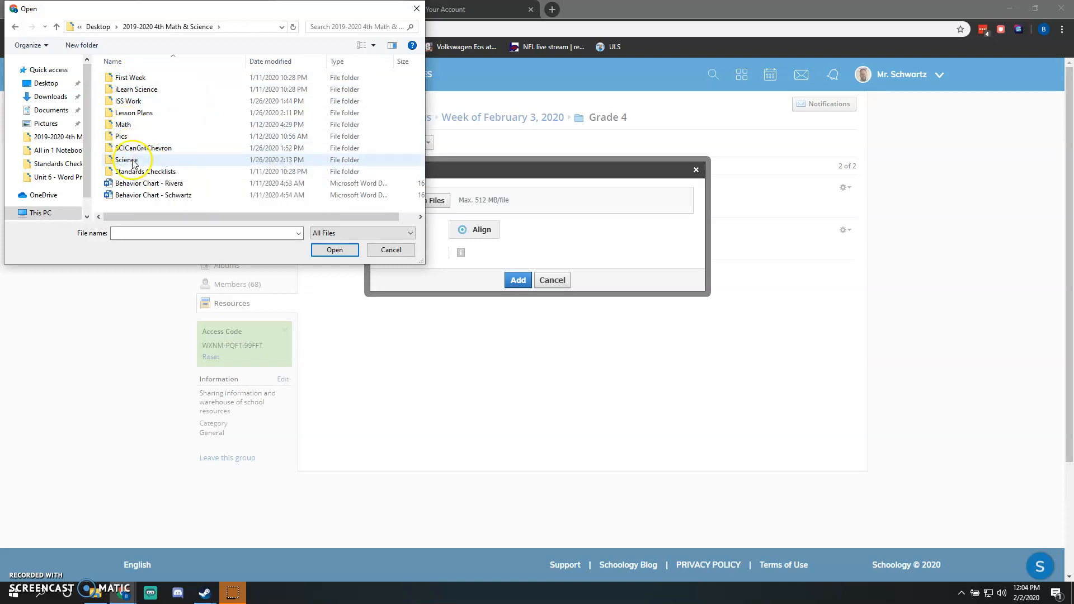
double_click(122, 124)
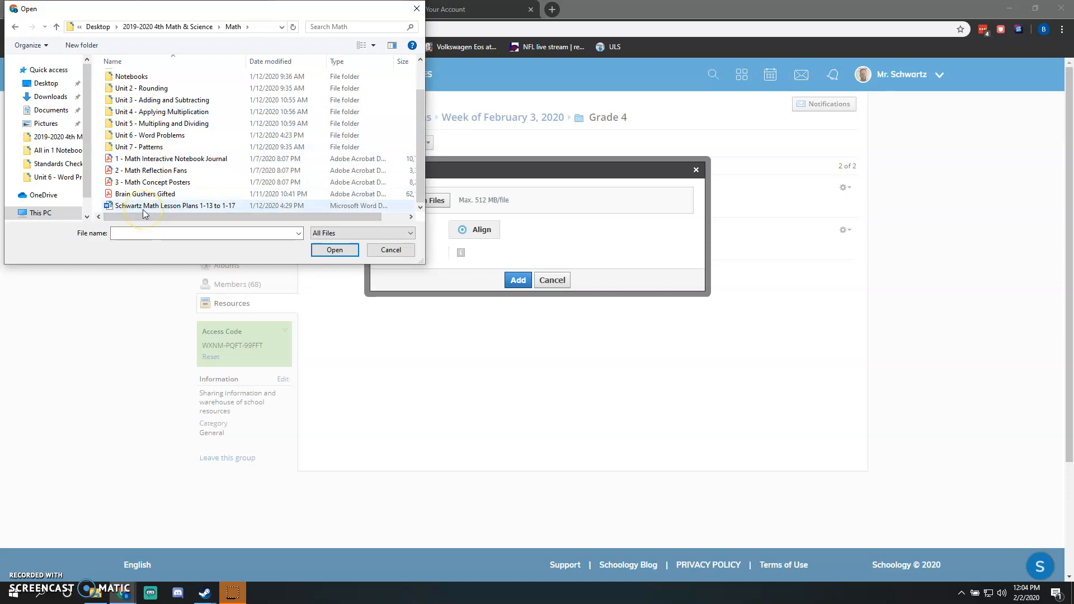
mouse_move(144, 211)
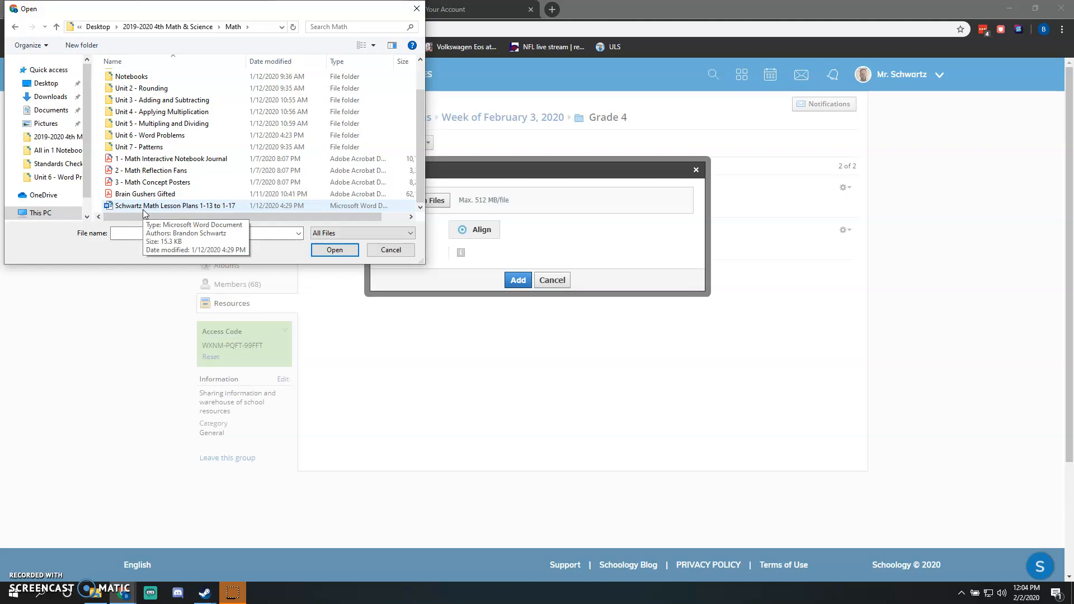
click(152, 207)
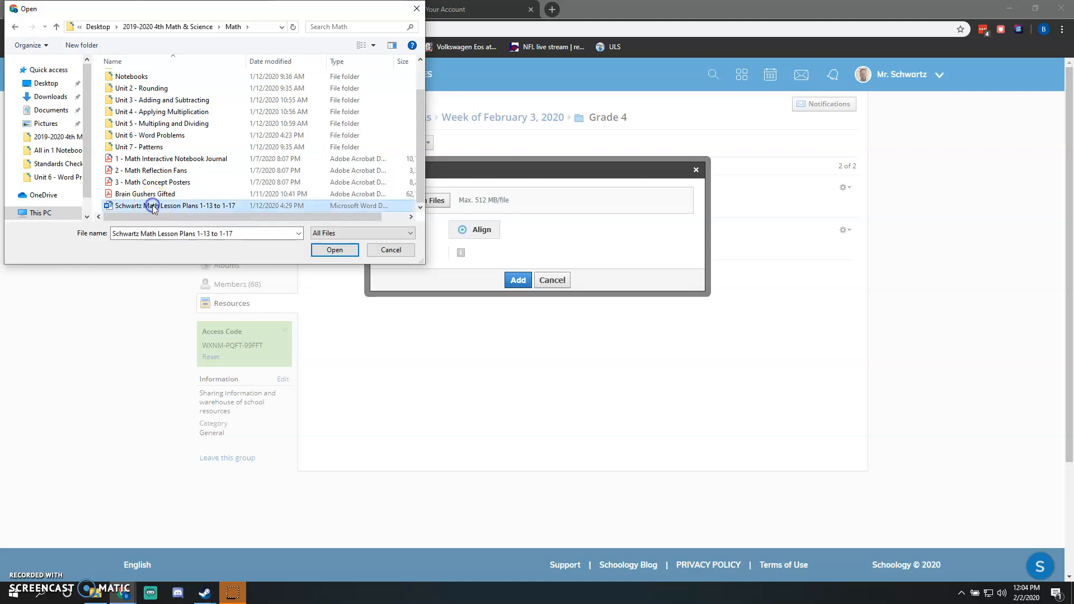
click(334, 250)
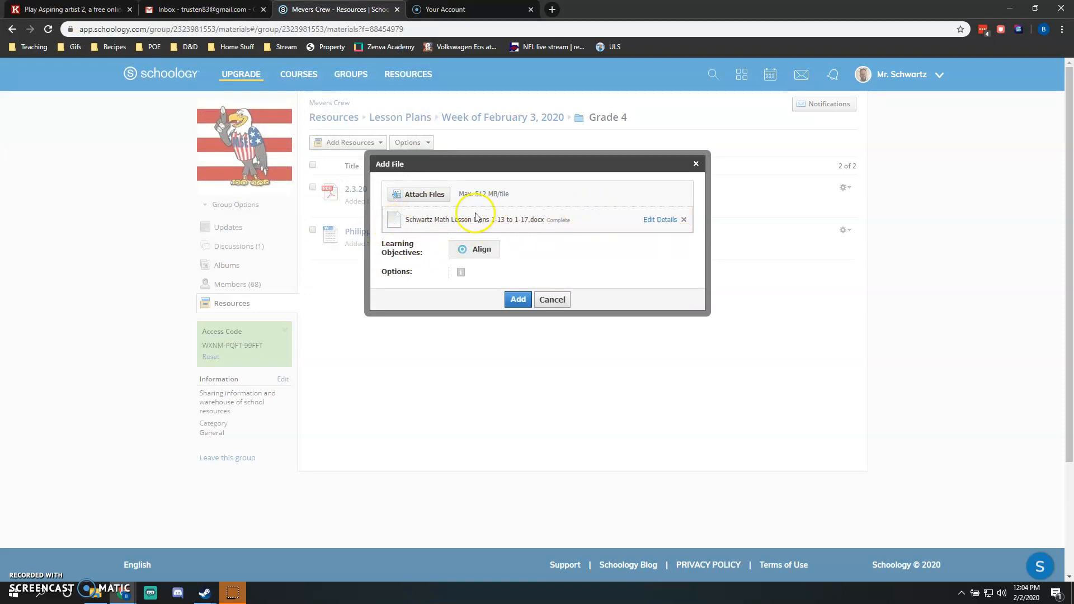
mouse_move(421, 234)
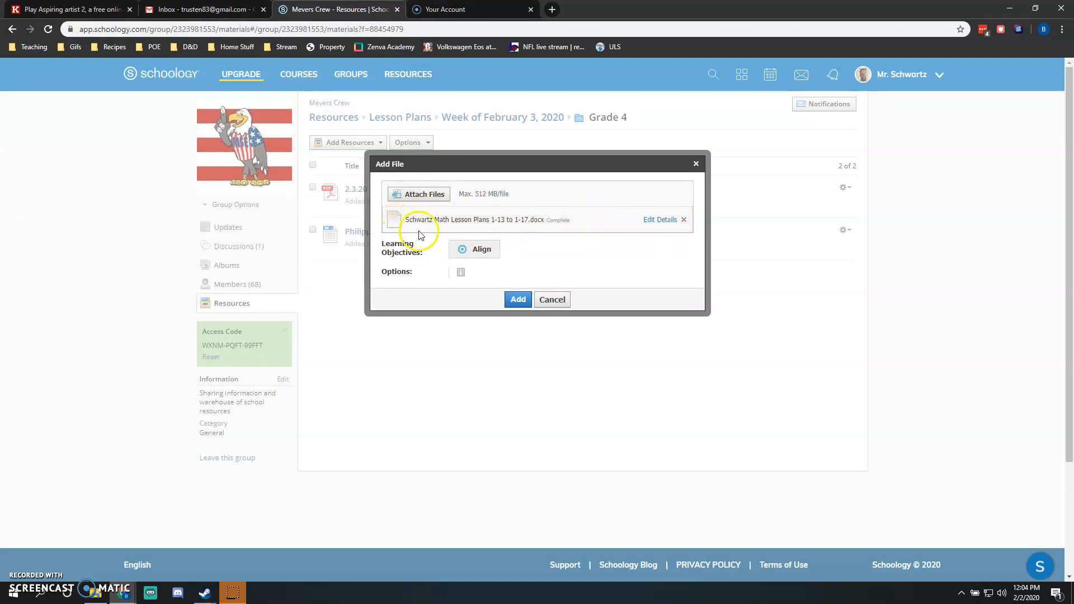
- Upload the attached lesson plan, making it the Grade 4 folder's third file
click(517, 299)
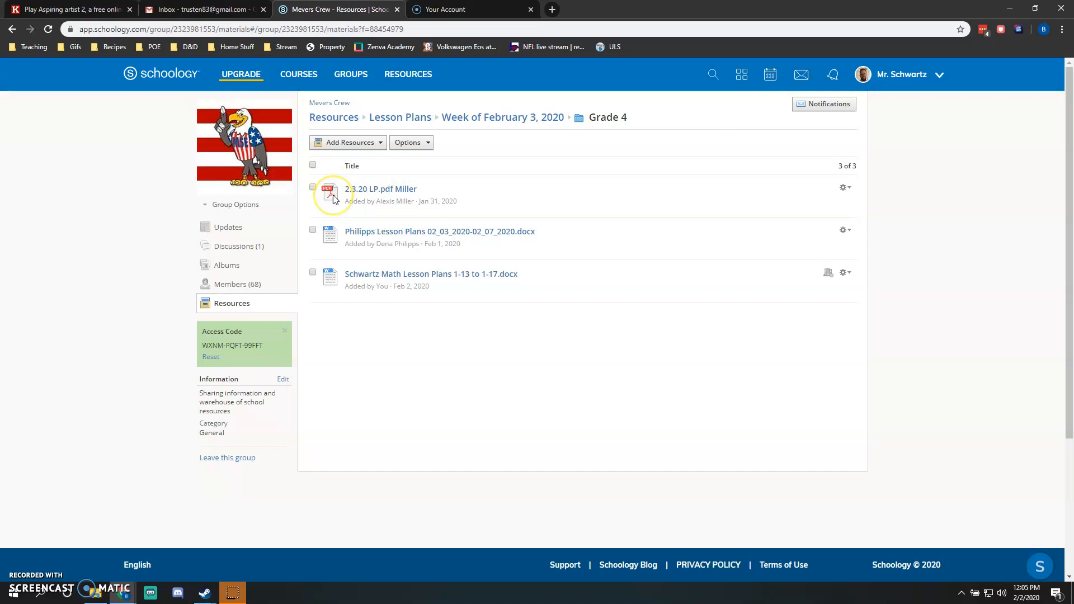
mouse_move(383, 241)
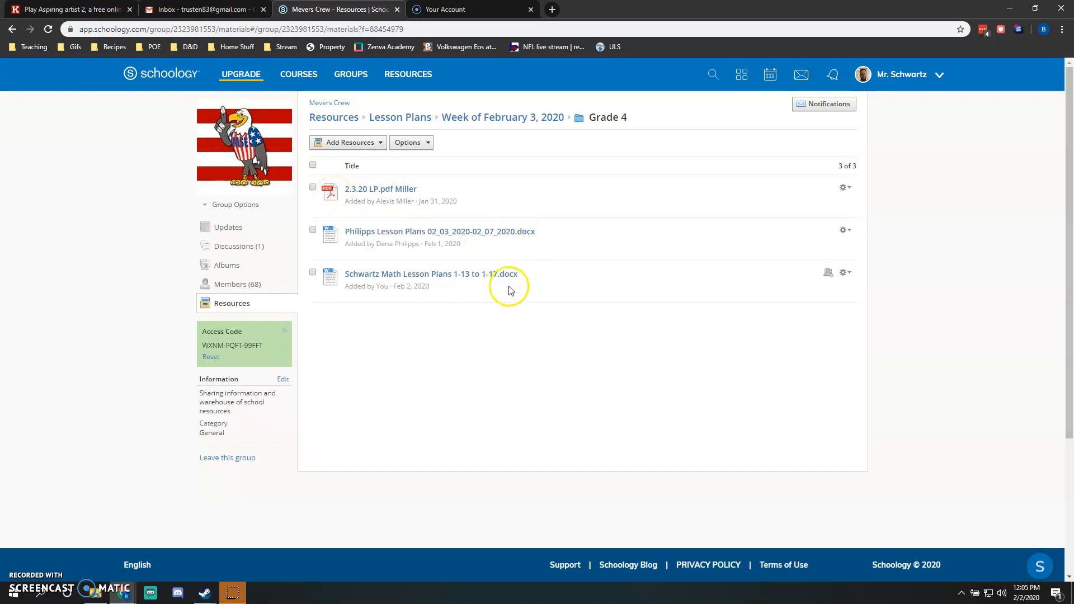
mouse_move(512, 291)
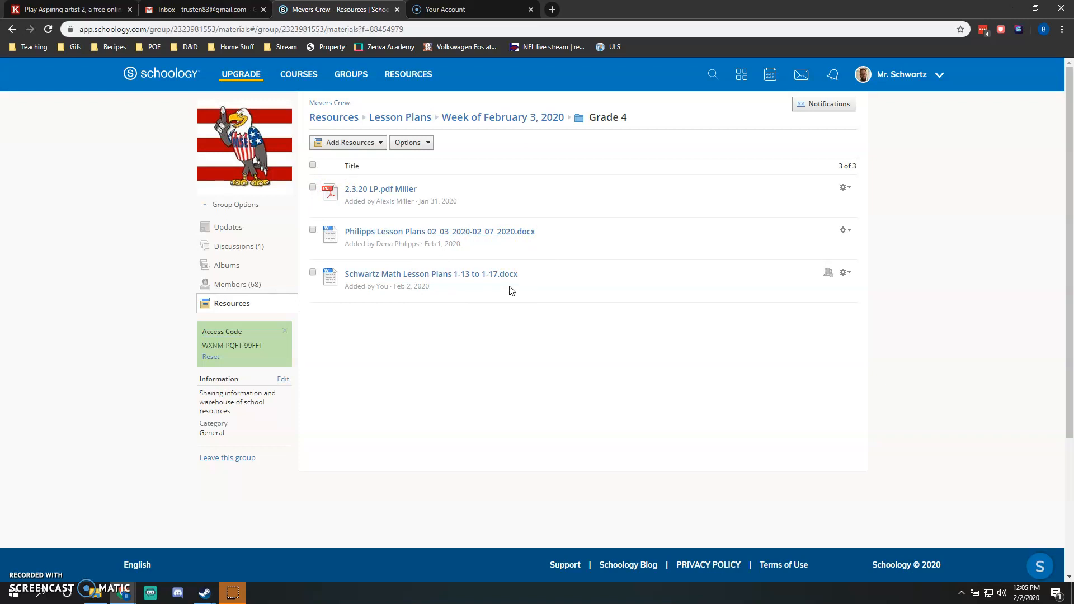